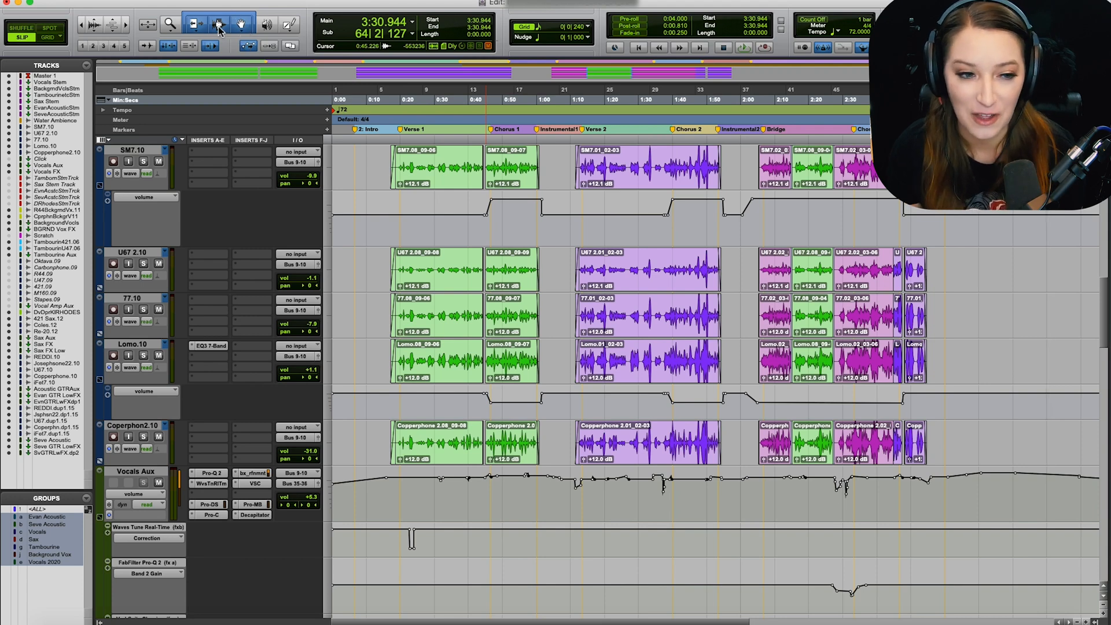
pyautogui.moveTo(218, 26)
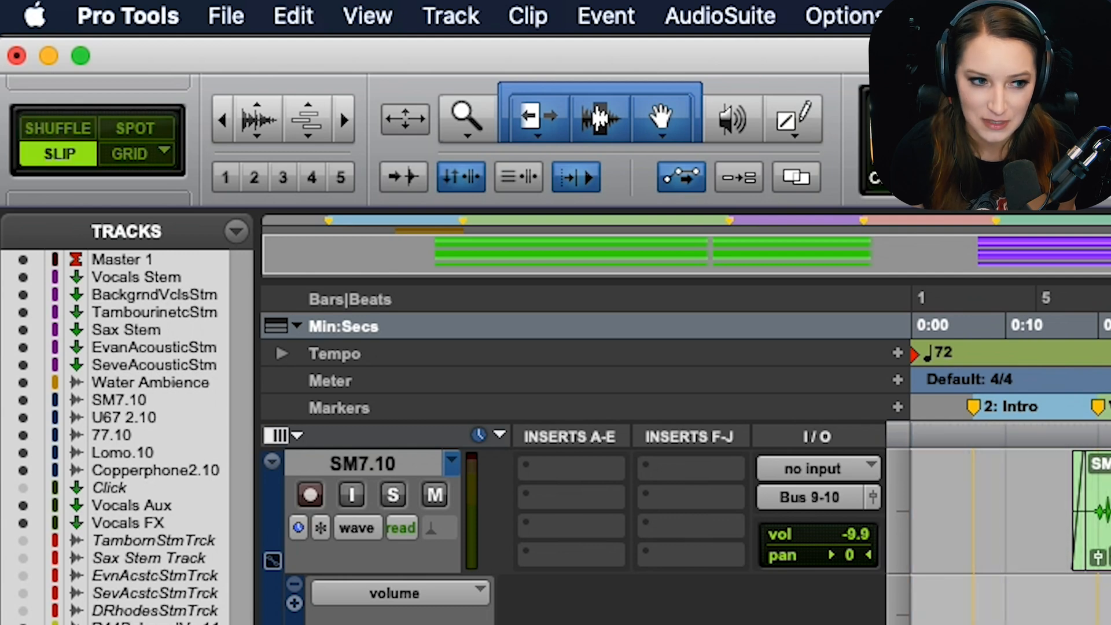
# Switch the session to Shuffle edit mode and make the Trim tool active.
pyautogui.click(130, 154)
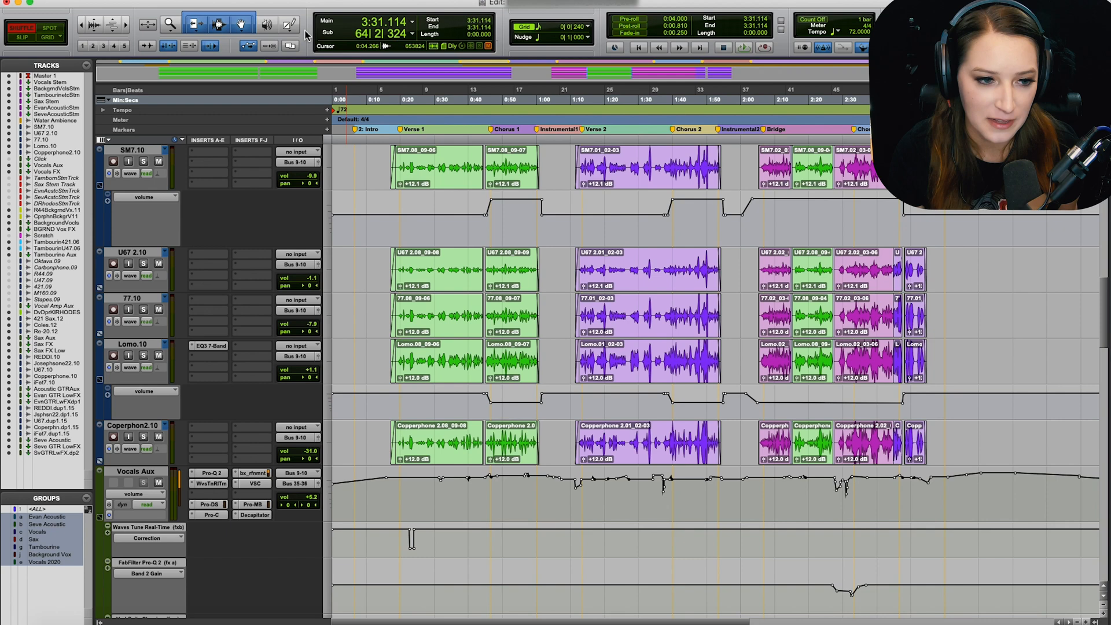
pyautogui.moveTo(239, 54)
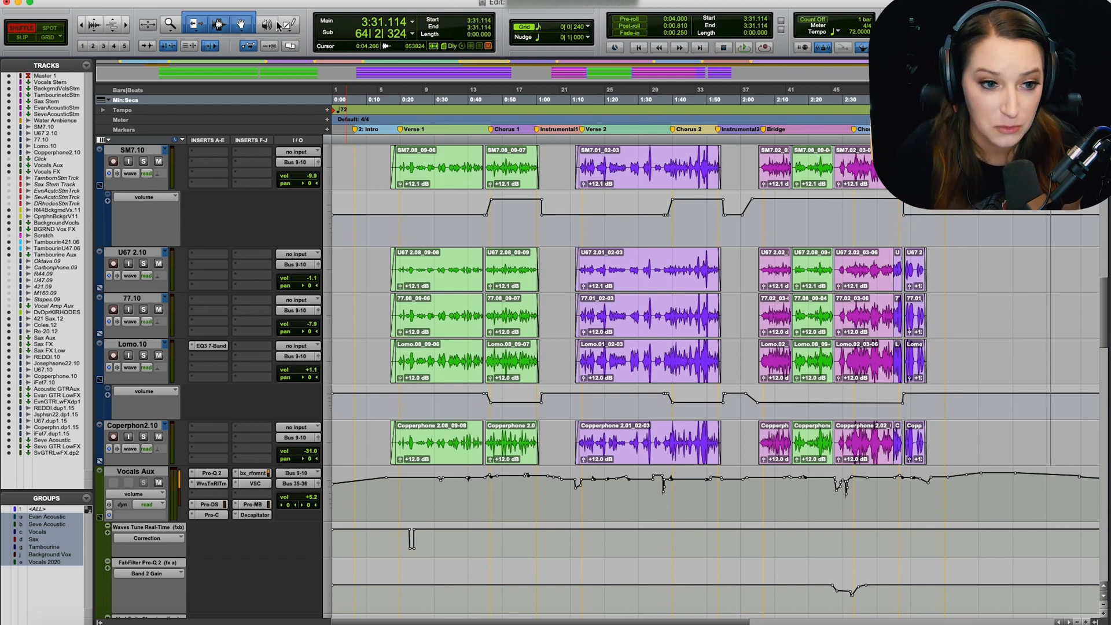
pyautogui.moveTo(284, 6)
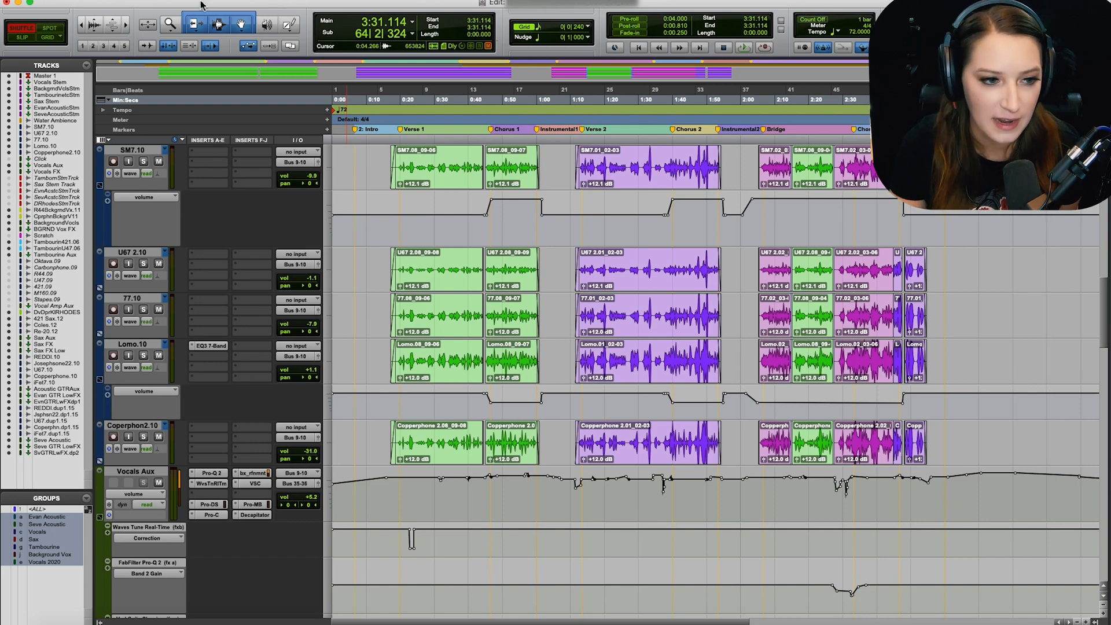
pyautogui.moveTo(47, 38)
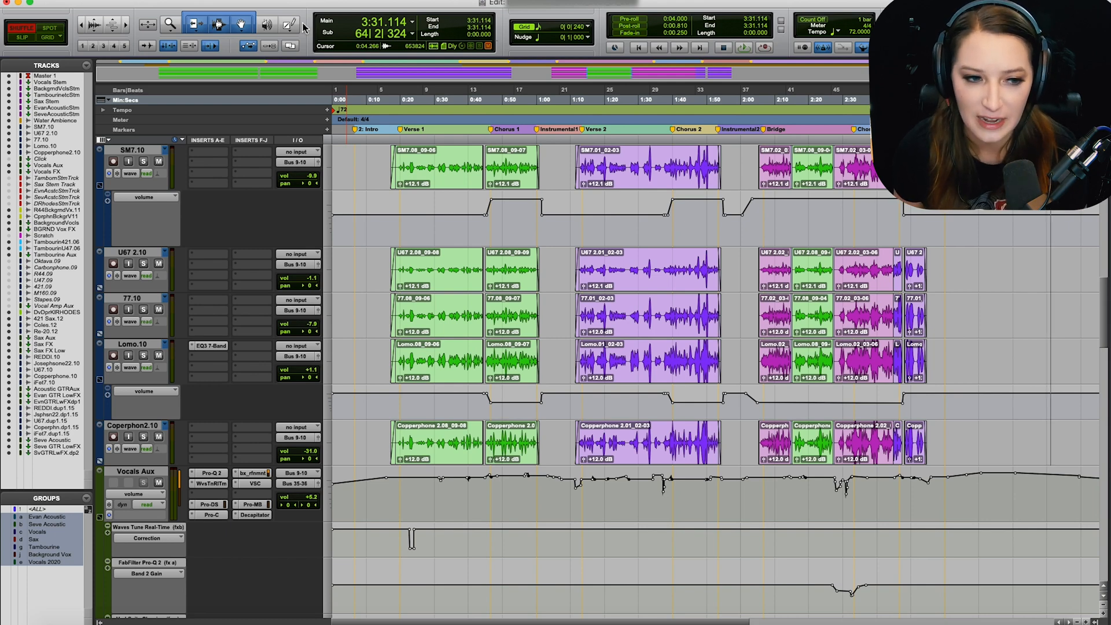
pyautogui.click(194, 24)
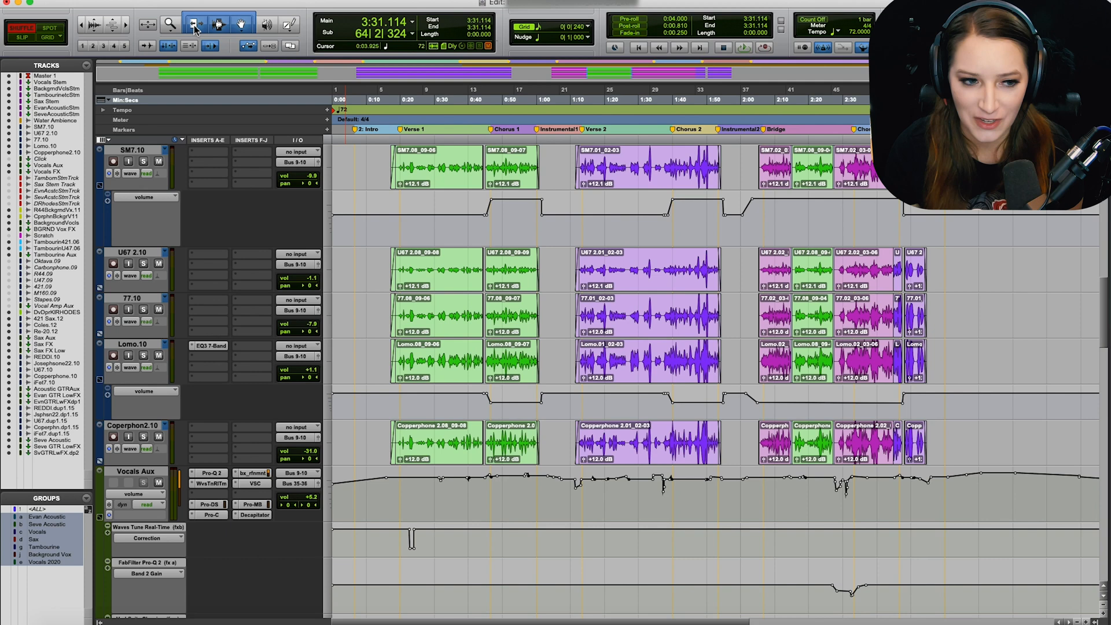
pyautogui.moveTo(248, 27)
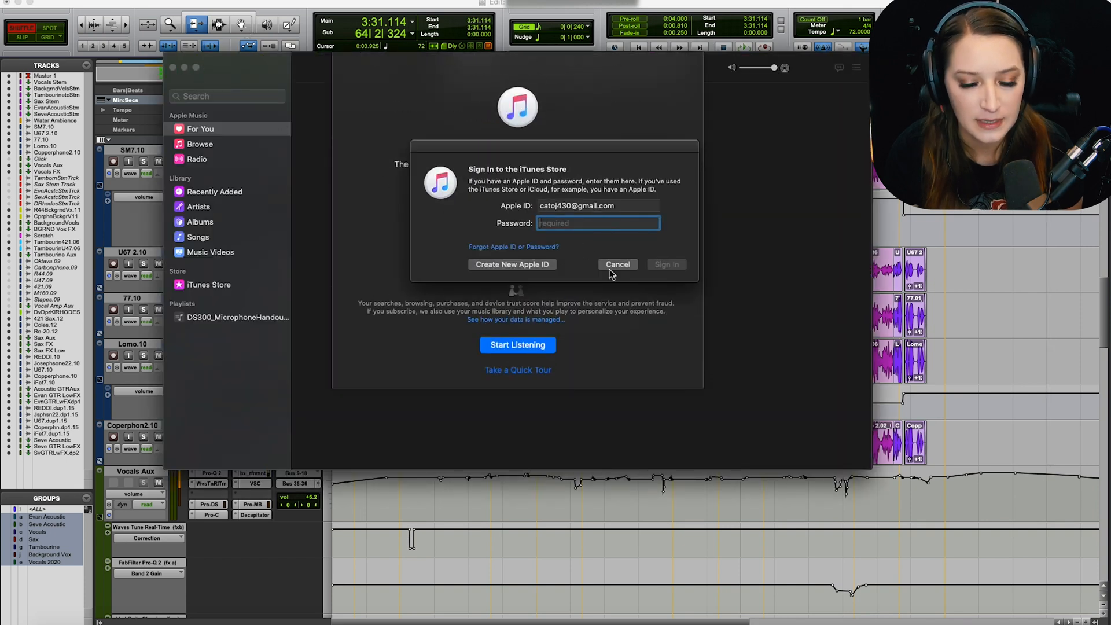
# Cancel the iTunes Store sign-in prompt and quit the Music app from the dock.
pyautogui.click(616, 265)
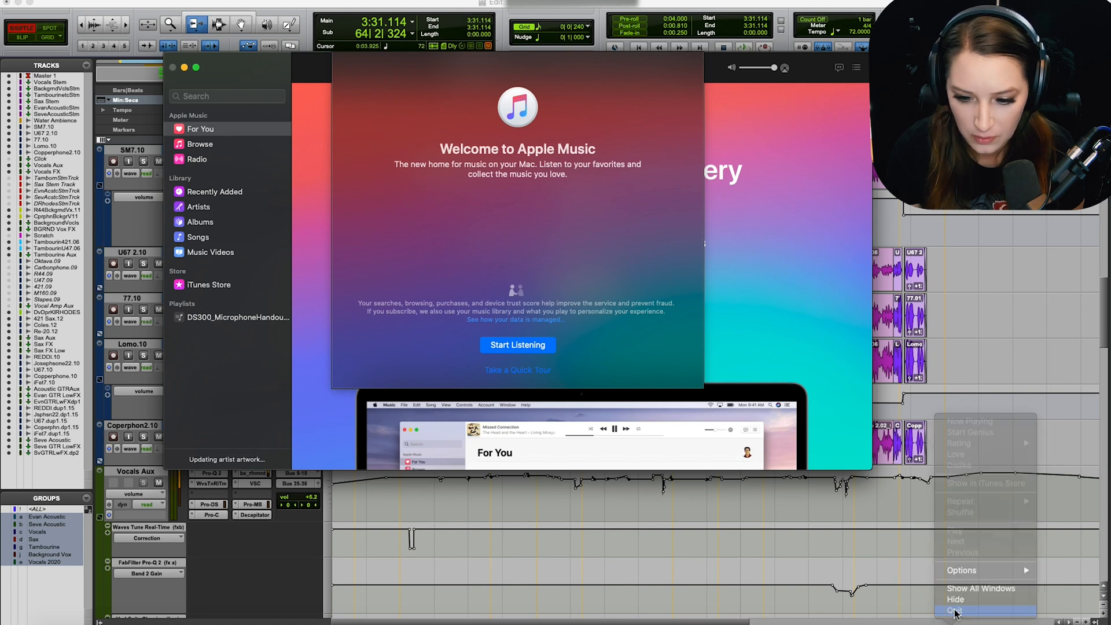
pyautogui.click(955, 610)
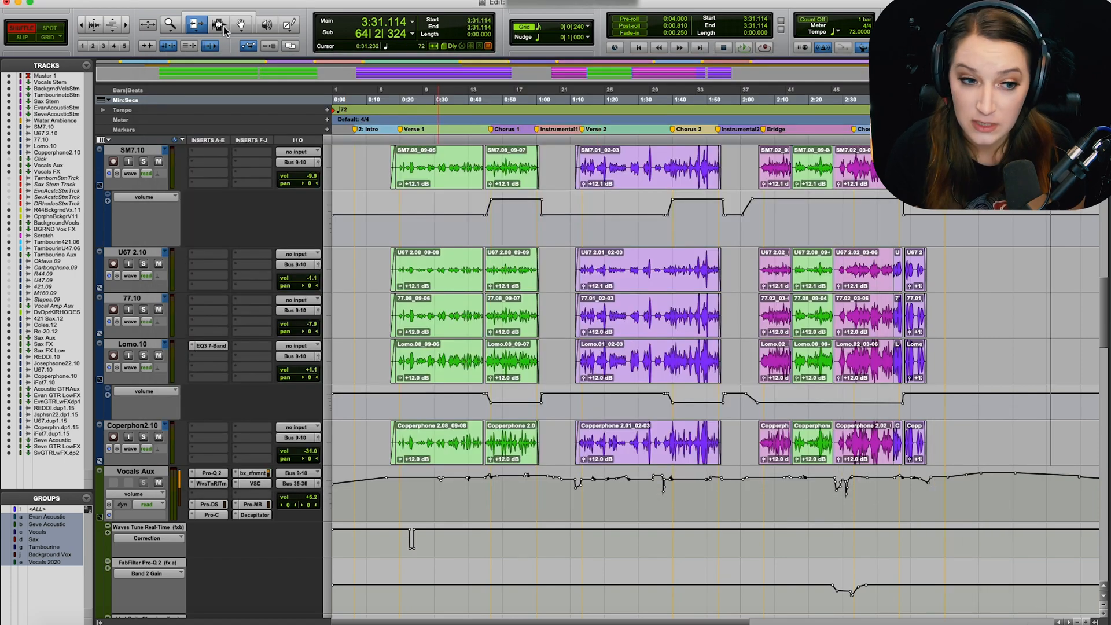
pyautogui.moveTo(218, 25)
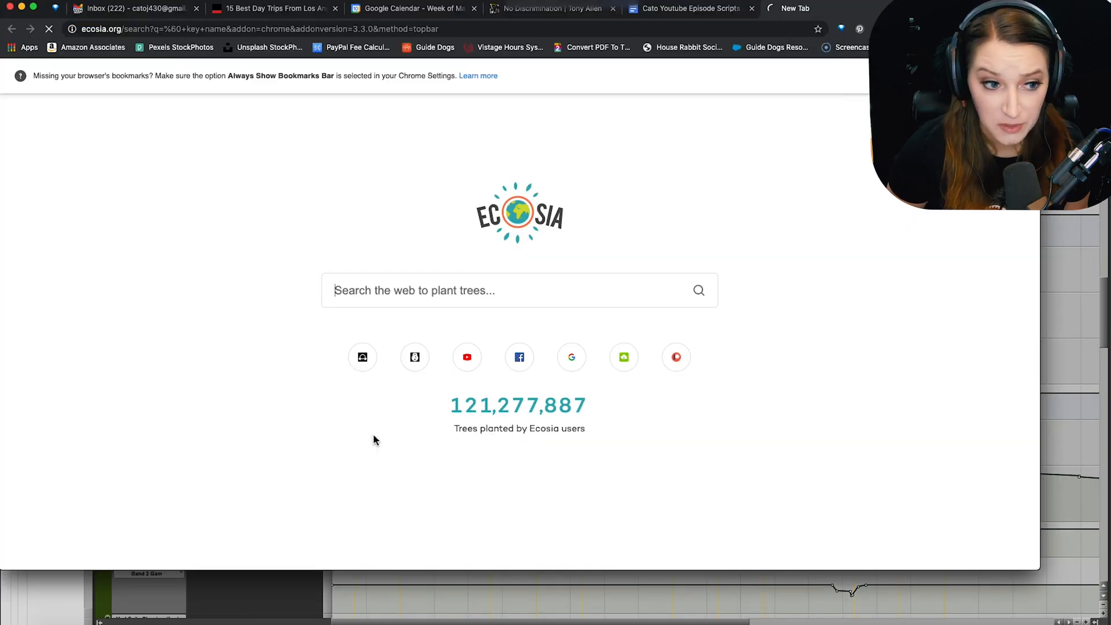
# Run the Ecosia search for the key's name, then search again for "tilde".
pyautogui.press('Return')
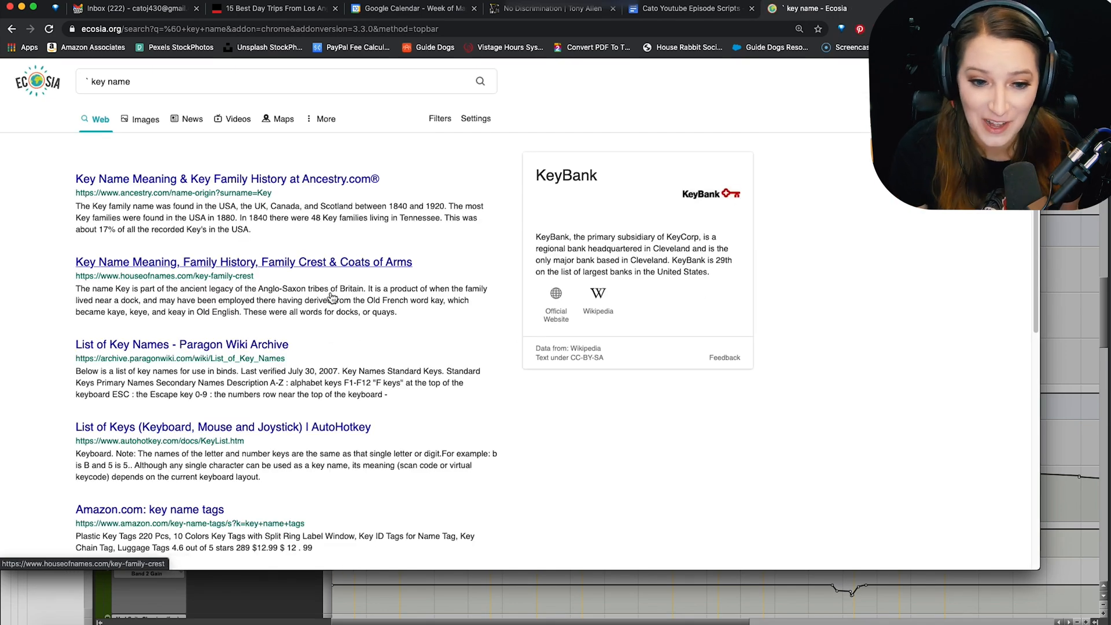
pyautogui.moveTo(188, 292)
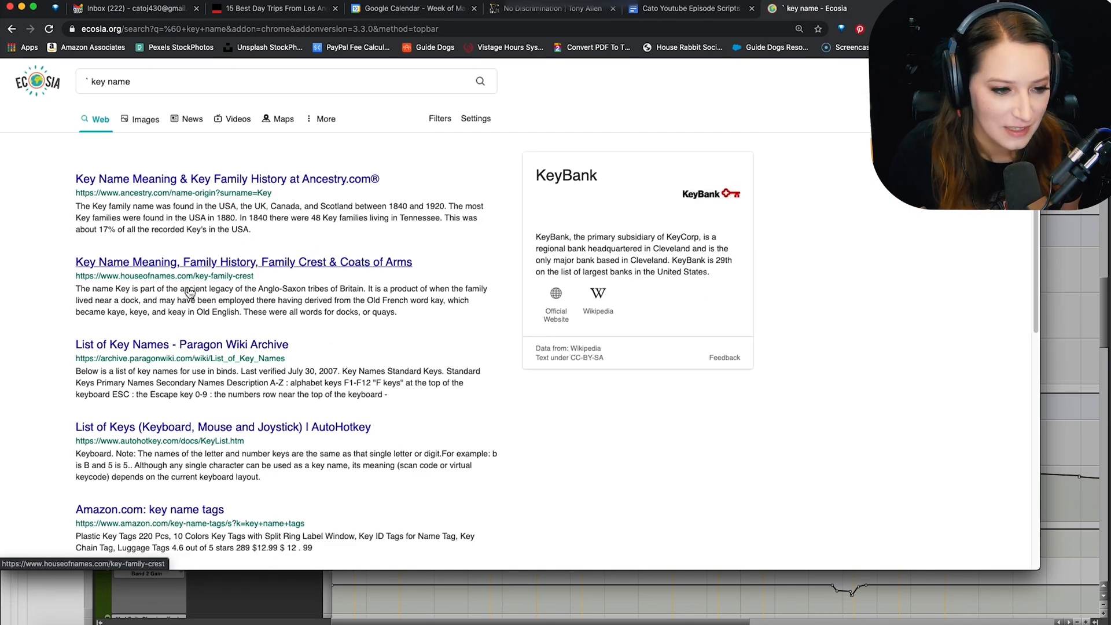
pyautogui.scroll(-3)
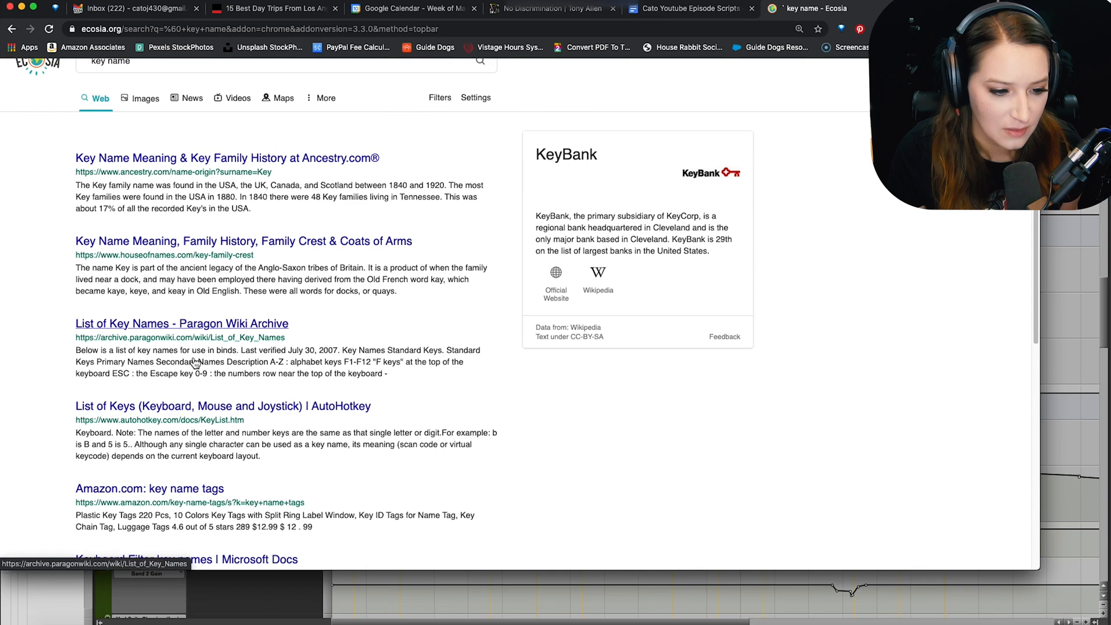
pyautogui.scroll(3)
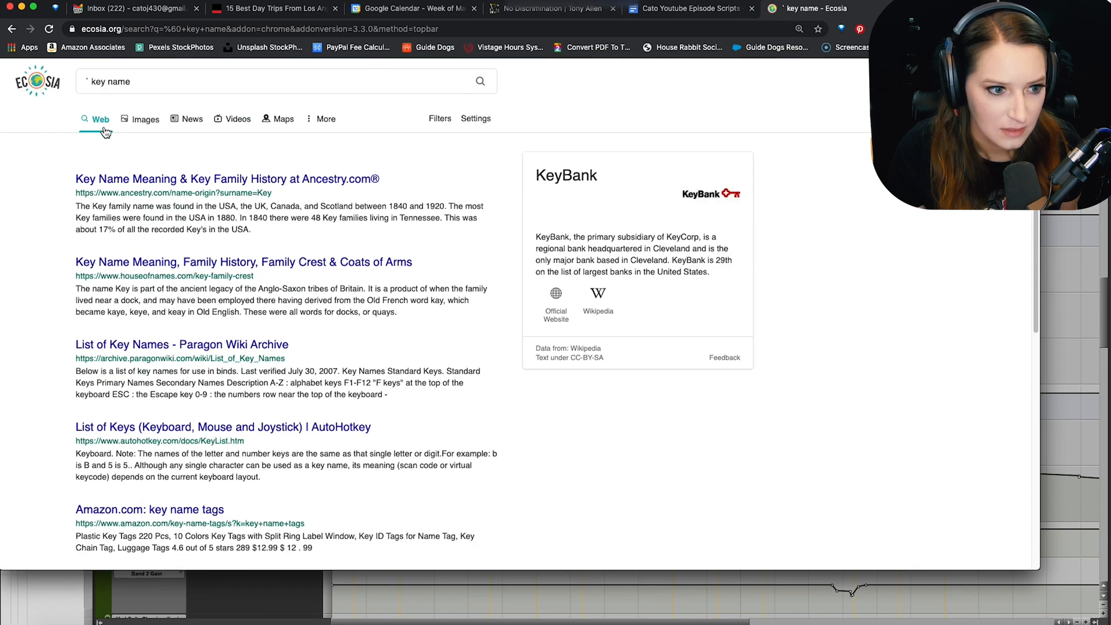
pyautogui.write('til')
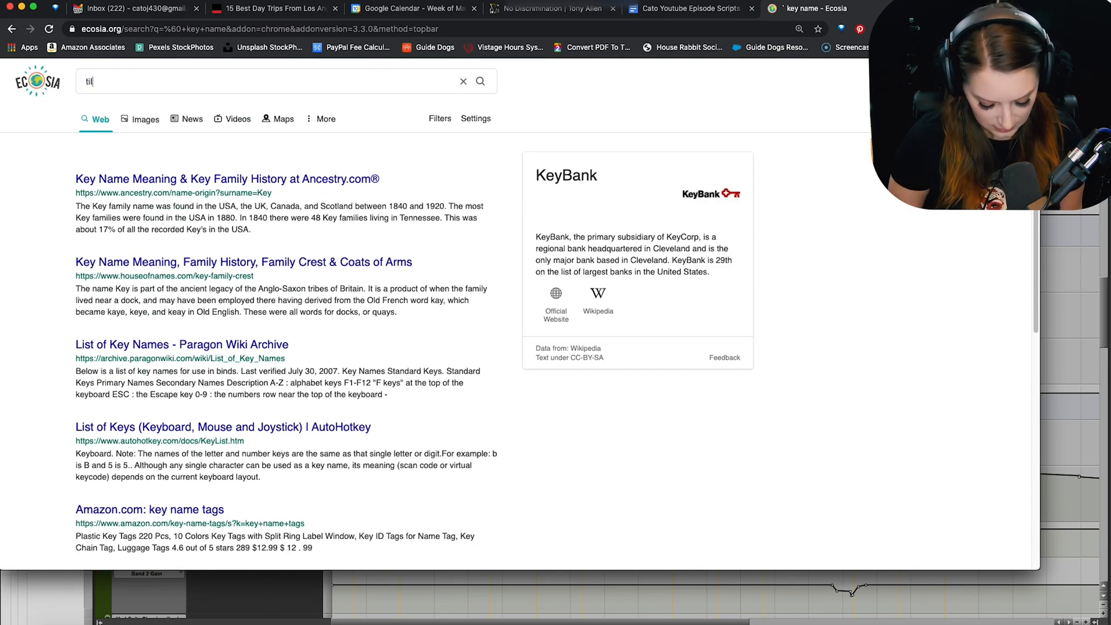
pyautogui.press('Return')
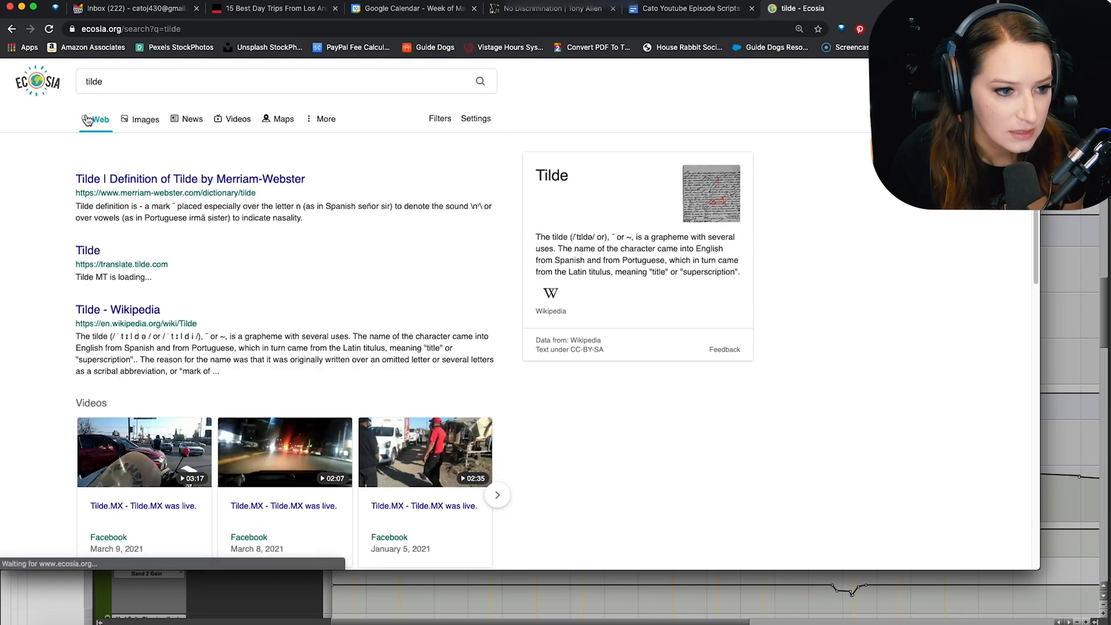
# Refine to the tilde key suggestion and open the Techwalla article on the tilde key.
pyautogui.click(284, 81)
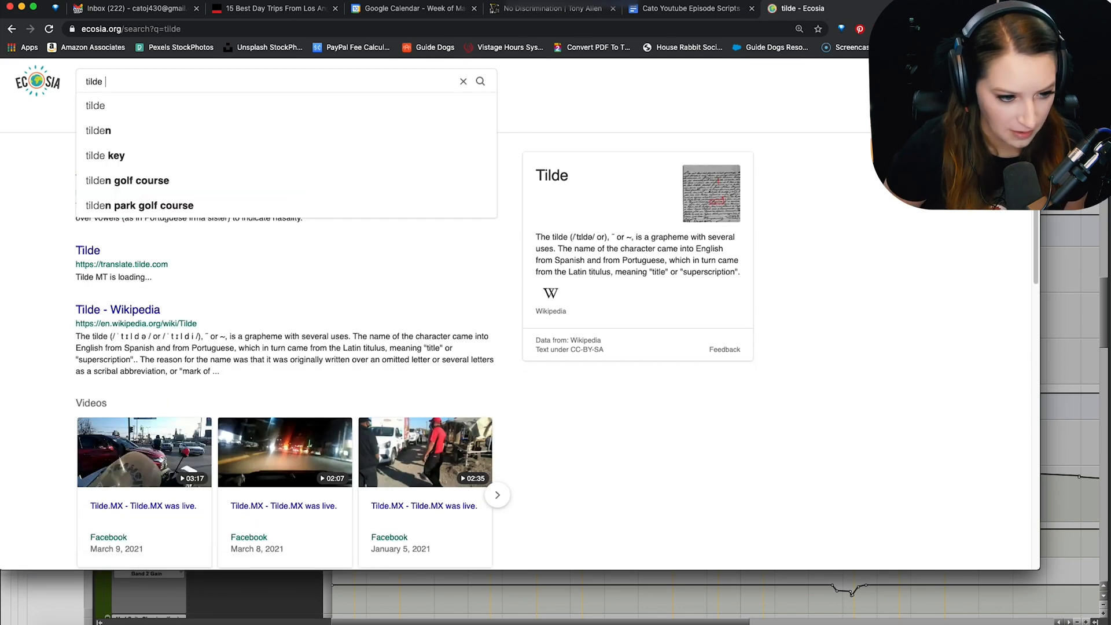
pyautogui.click(104, 155)
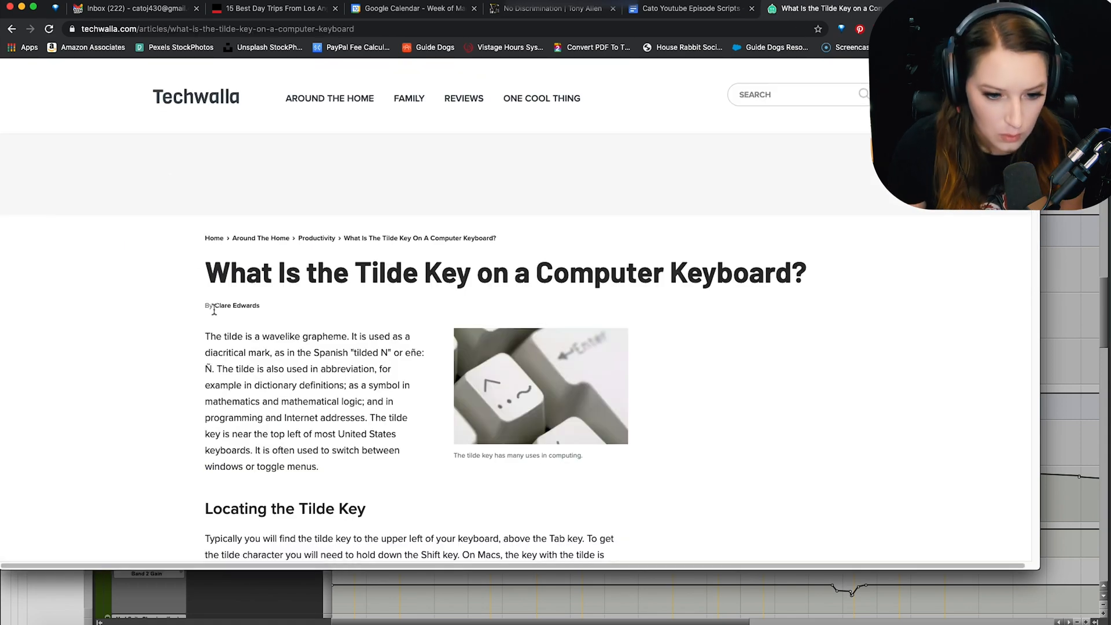
pyautogui.scroll(-3)
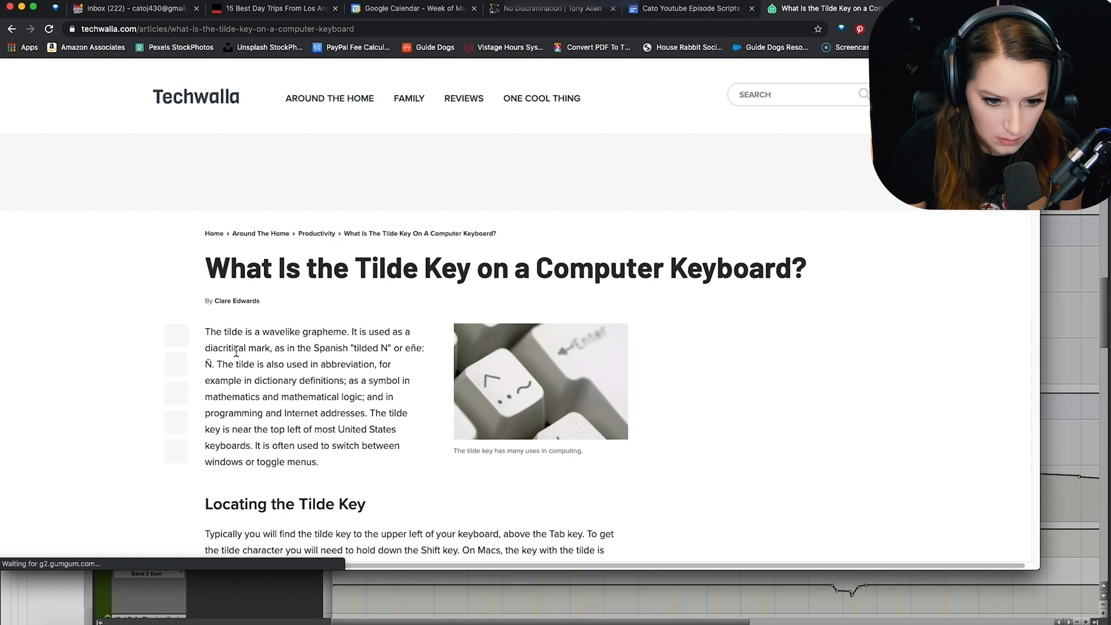
pyautogui.scroll(-3)
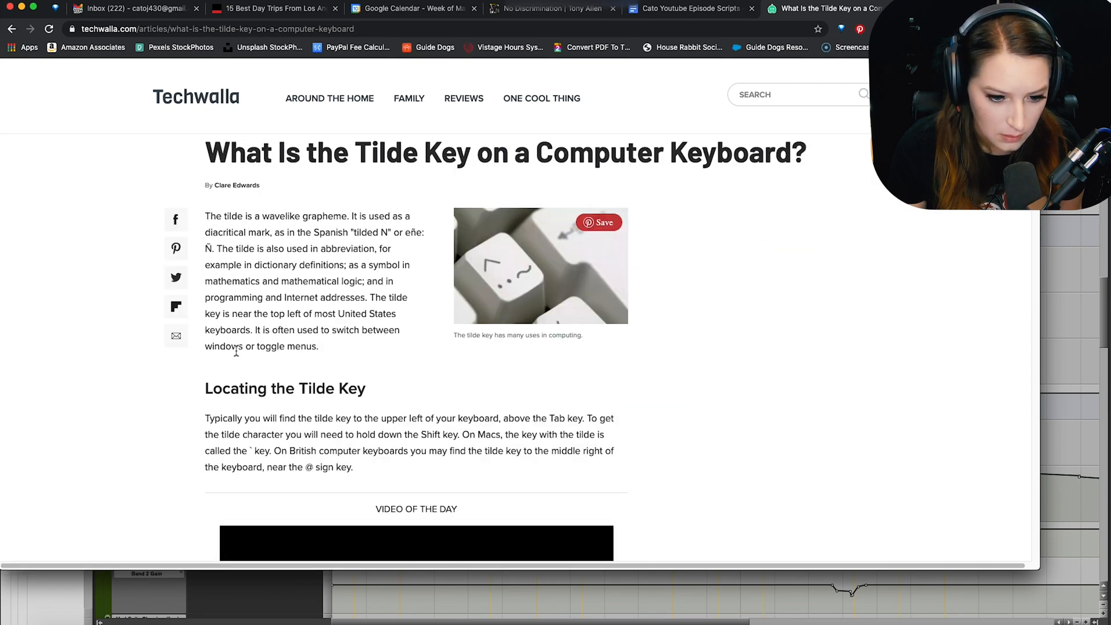